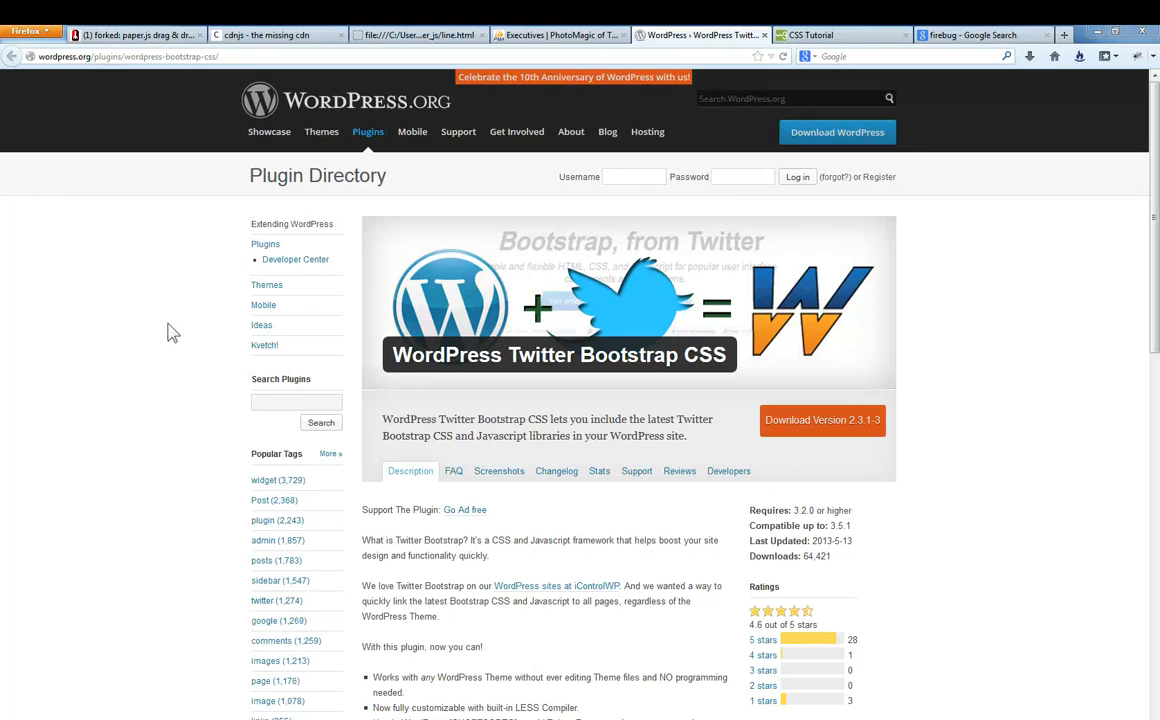
Switch to the Smashing Magazine 'Top 10 CSS Table Designs' article tab
{"action": "left_click", "coordinate": [1064, 36]}
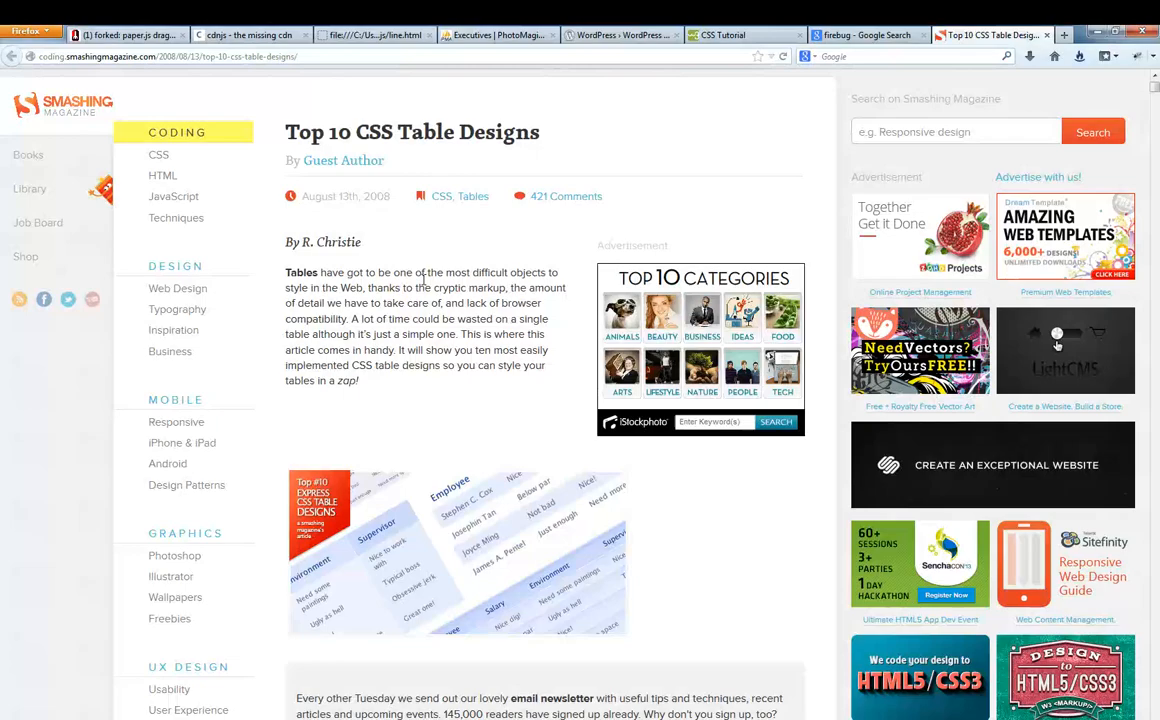
Scroll the article past the Horizontal Minimalist, Box and Newspaper examples to the Rounded Corner section
{"action": "scroll", "scroll_direction": "down", "scroll_amount": 3}
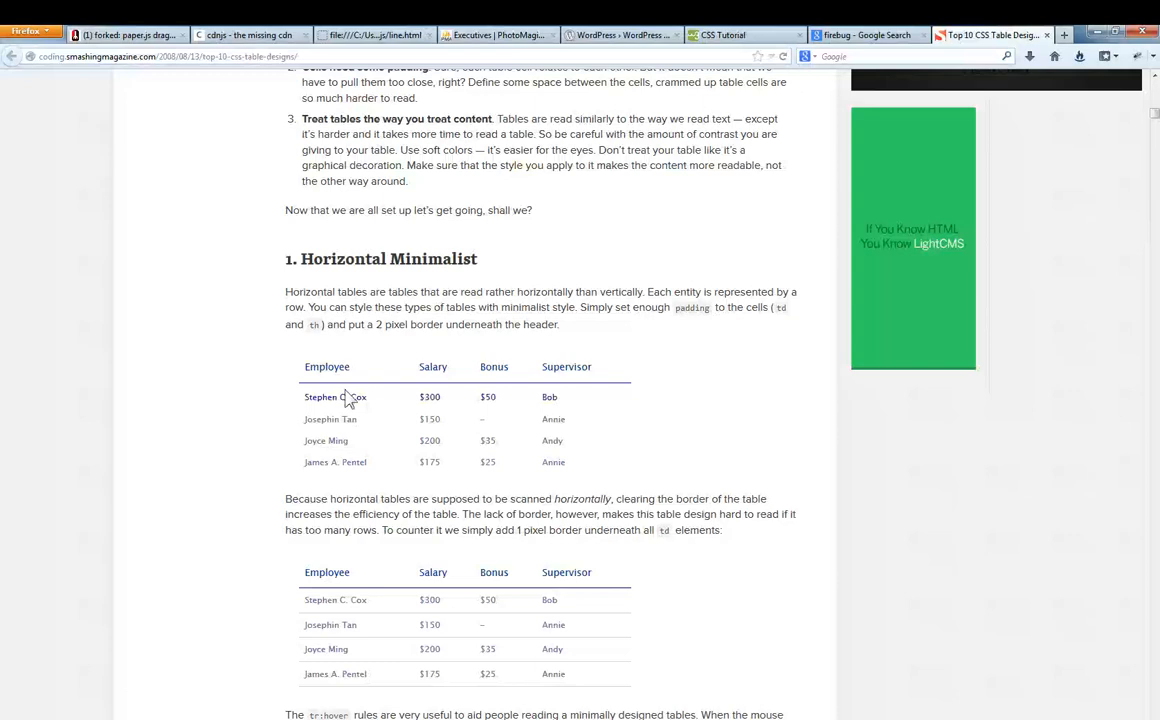
{"action": "scroll", "scroll_direction": "down", "scroll_amount": 3}
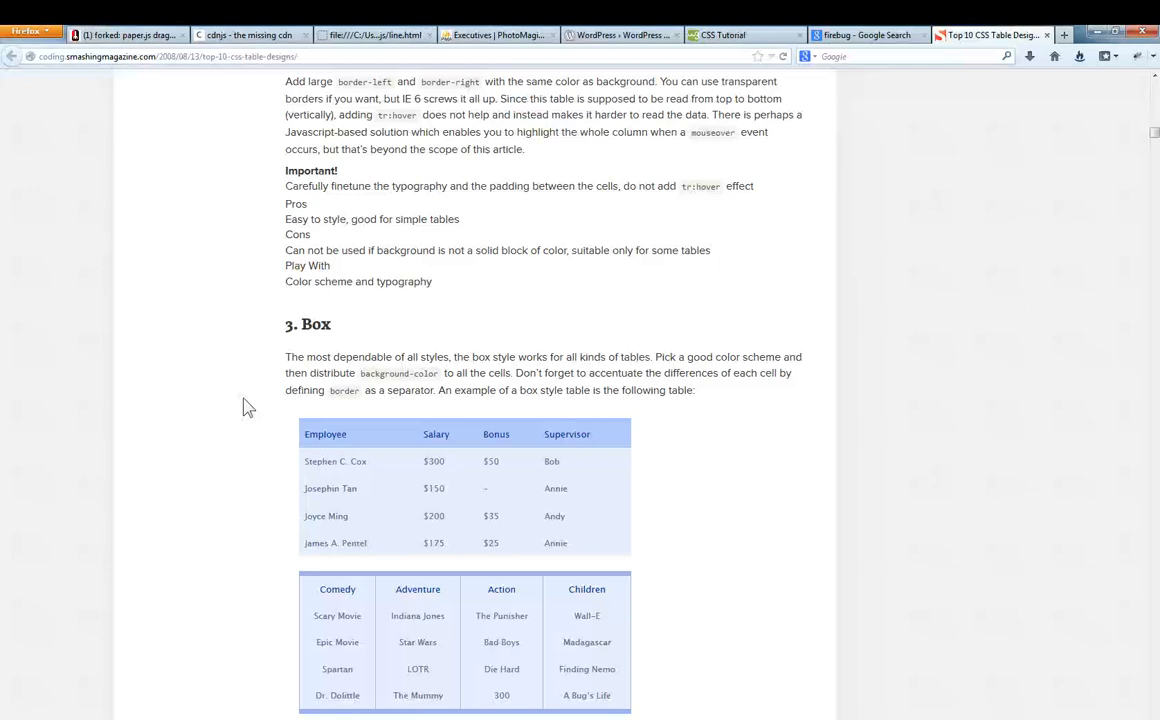
{"action": "scroll", "scroll_direction": "down", "scroll_amount": 3}
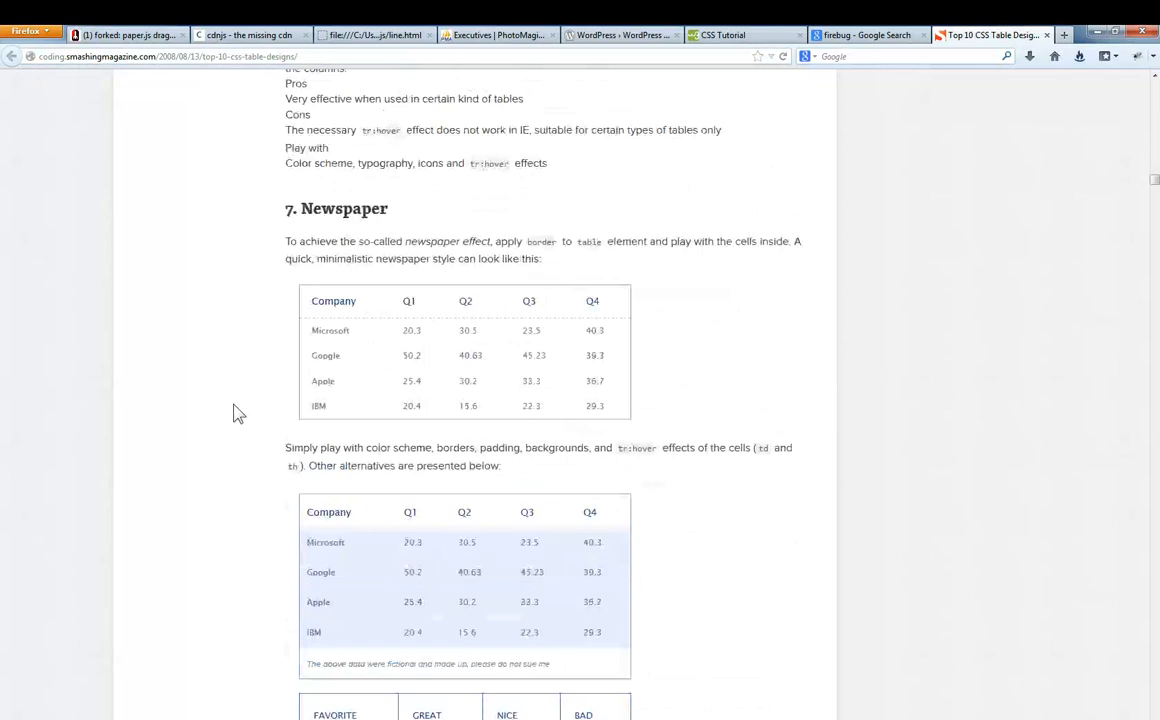
{"action": "scroll", "scroll_direction": "down", "scroll_amount": 3}
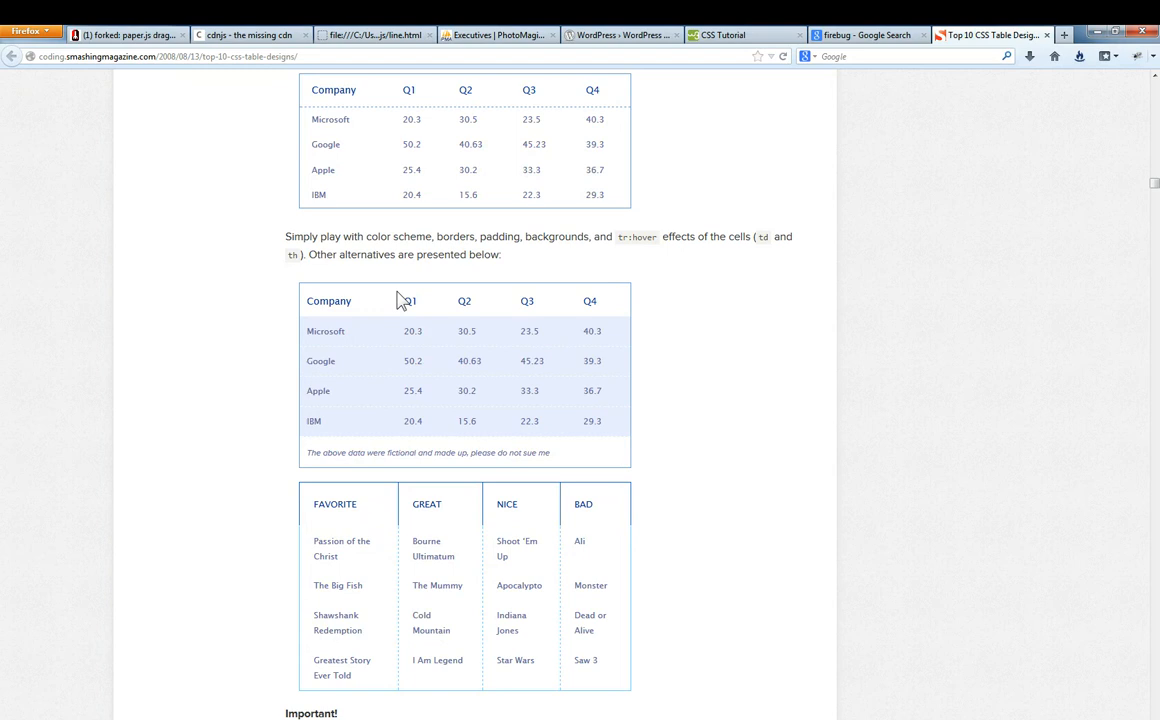
{"action": "scroll", "scroll_direction": "down", "scroll_amount": 3}
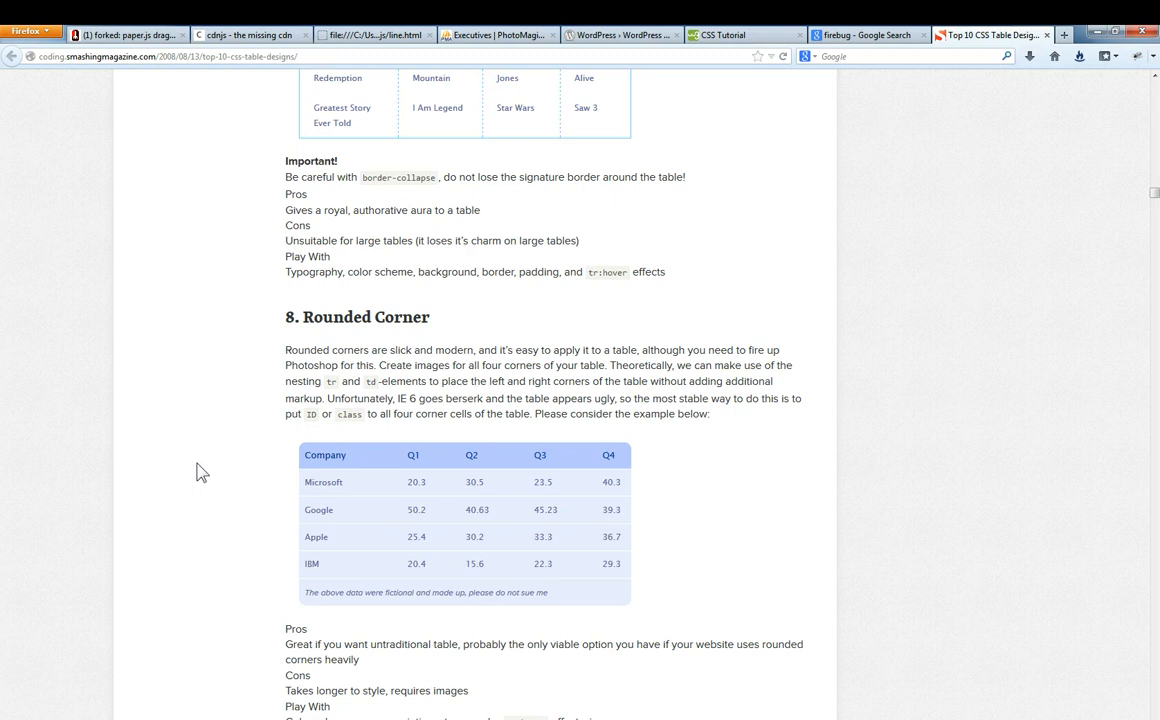
{"action": "mouse_move", "coordinate": [210, 486]}
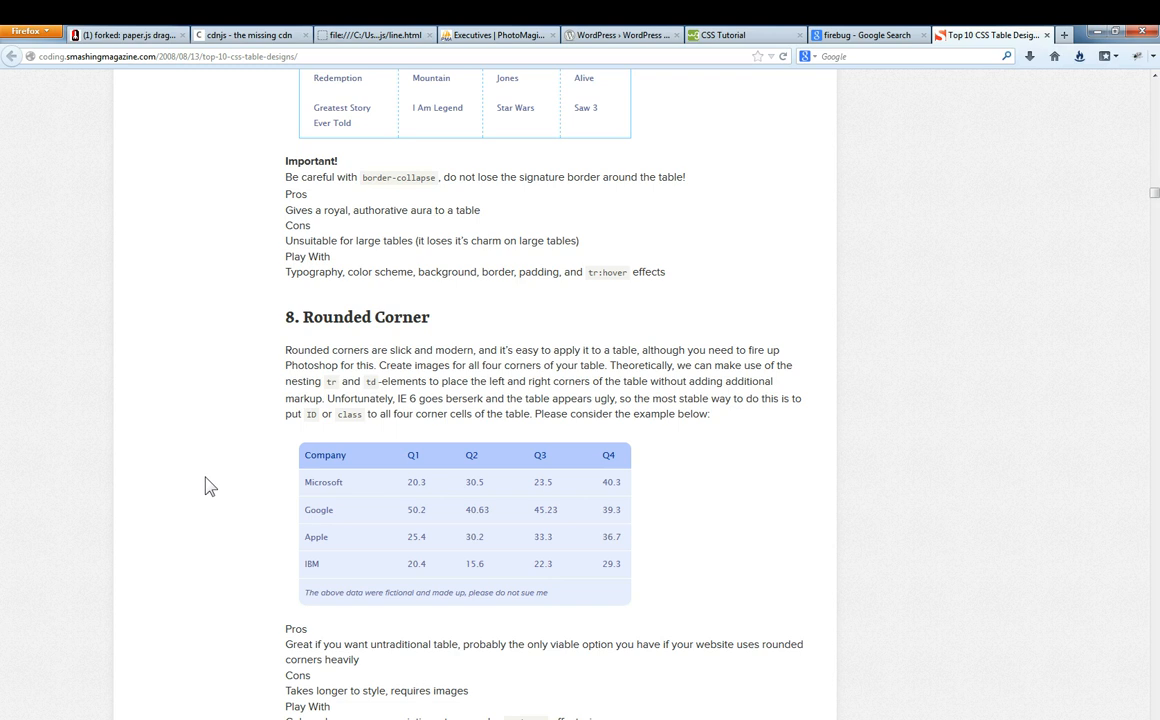
{"action": "mouse_move", "coordinate": [670, 300]}
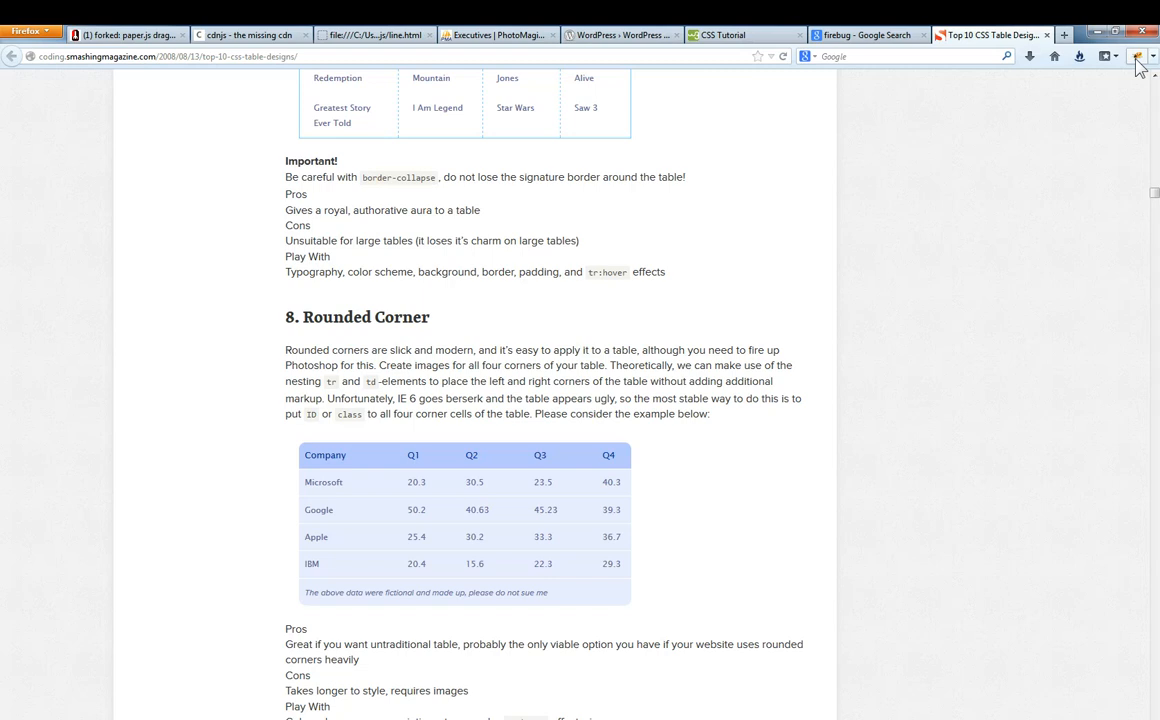
Open Firebug on the article with the Rounded Corner example table in view
{"action": "left_click", "coordinate": [1138, 56]}
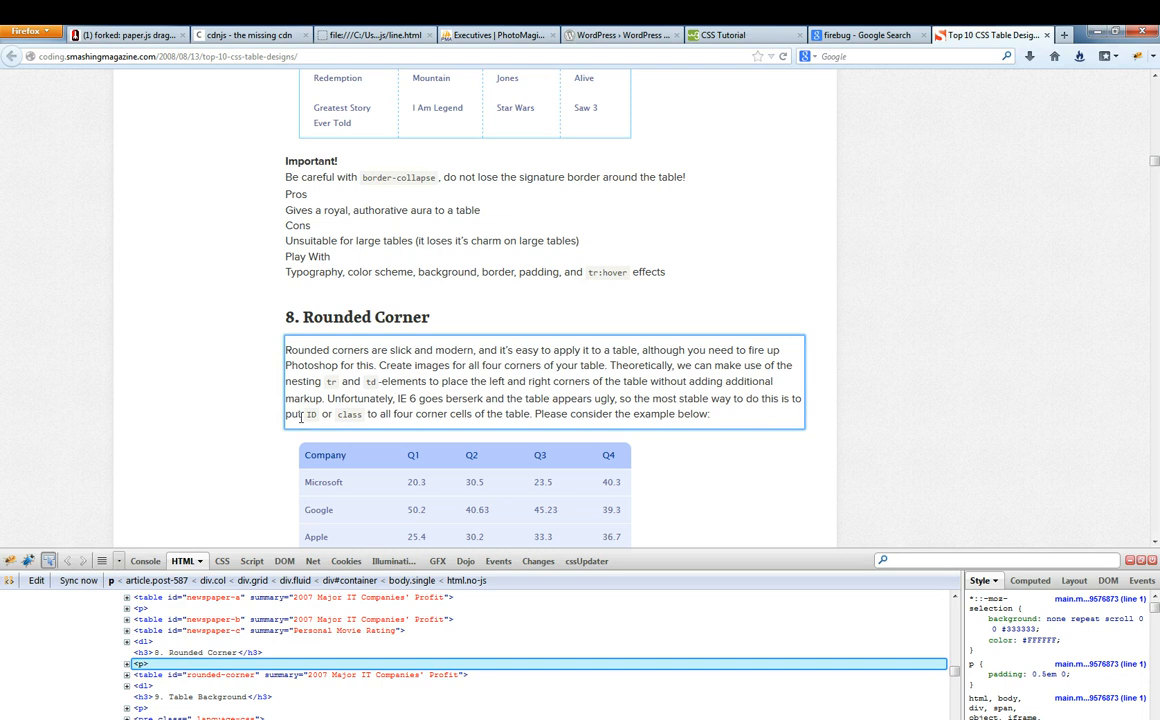
Inspect the Company header cell of the Rounded Corner table with Firebug's element picker
{"action": "left_click", "coordinate": [324, 456]}
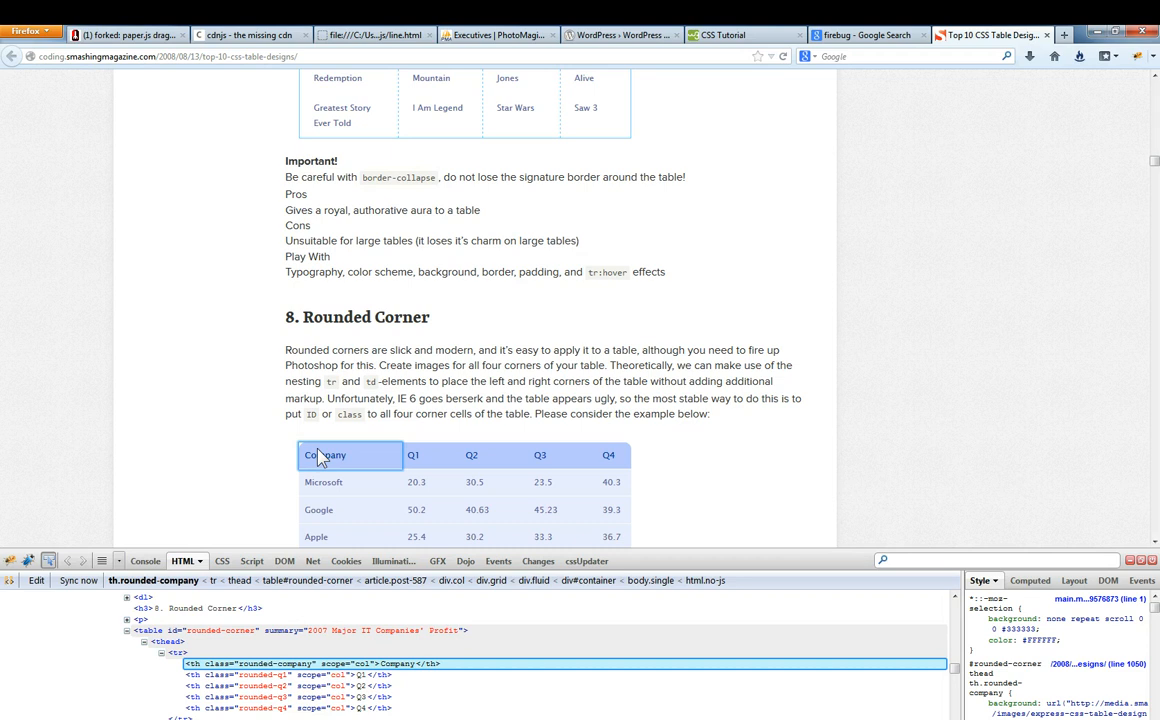
{"action": "left_click", "coordinate": [178, 652]}
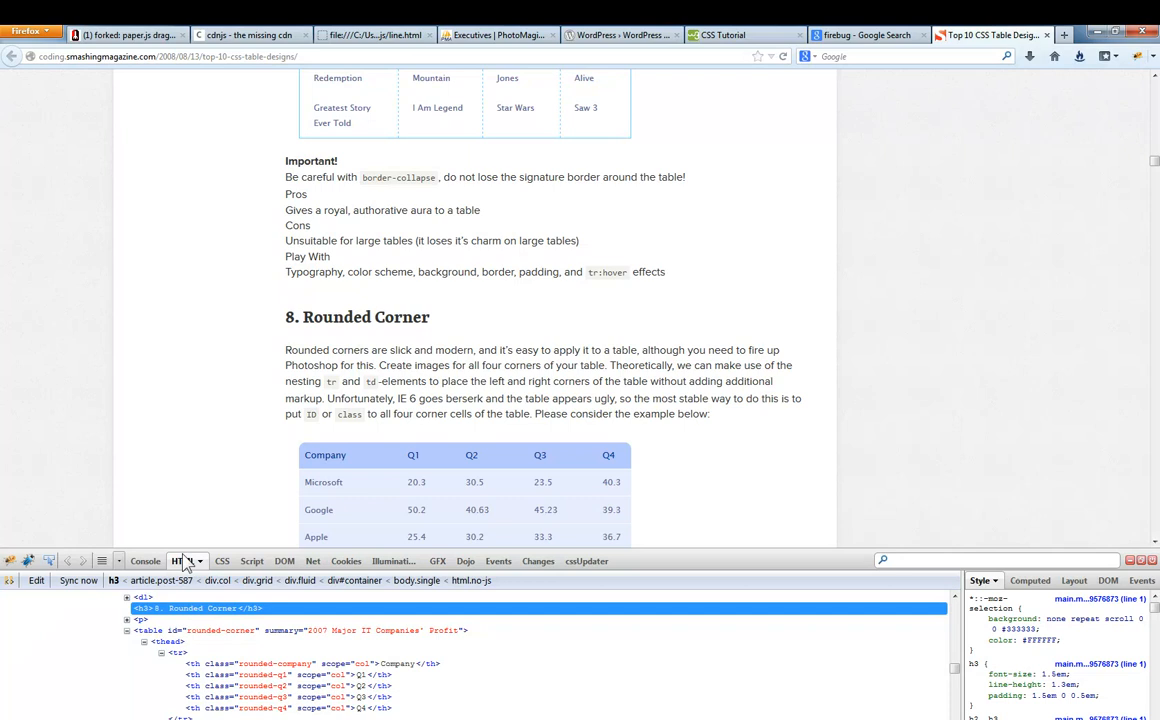
{"action": "mouse_move", "coordinate": [150, 630]}
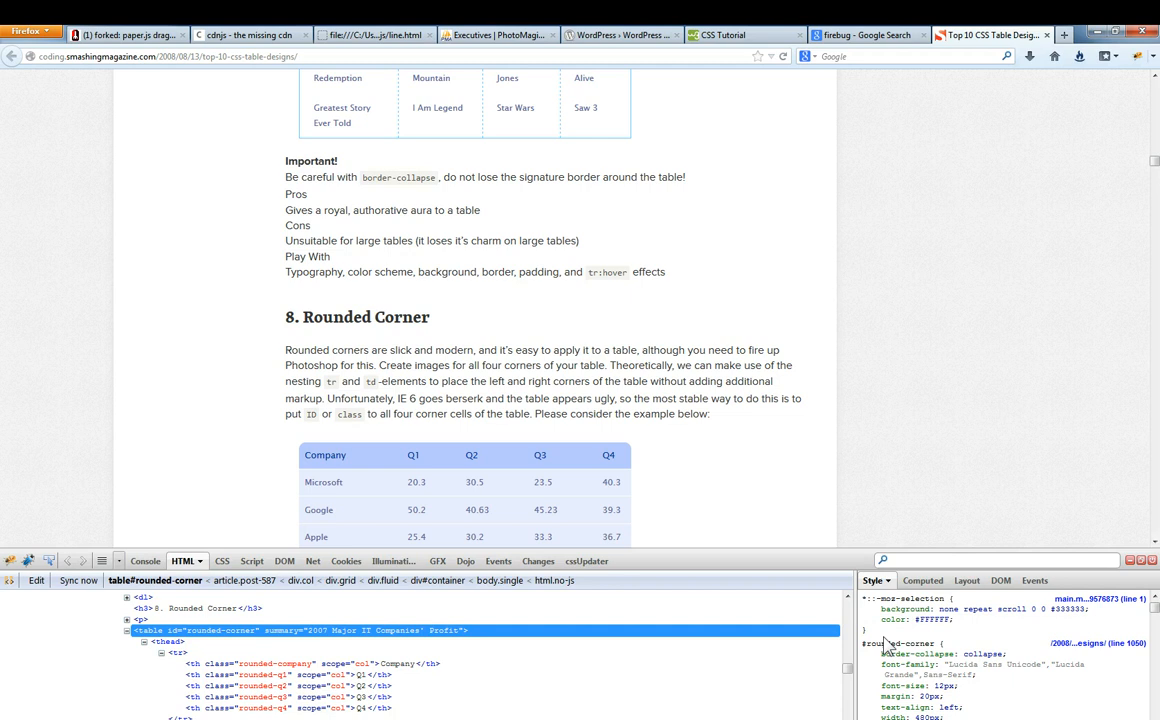
{"action": "mouse_move", "coordinate": [1078, 644]}
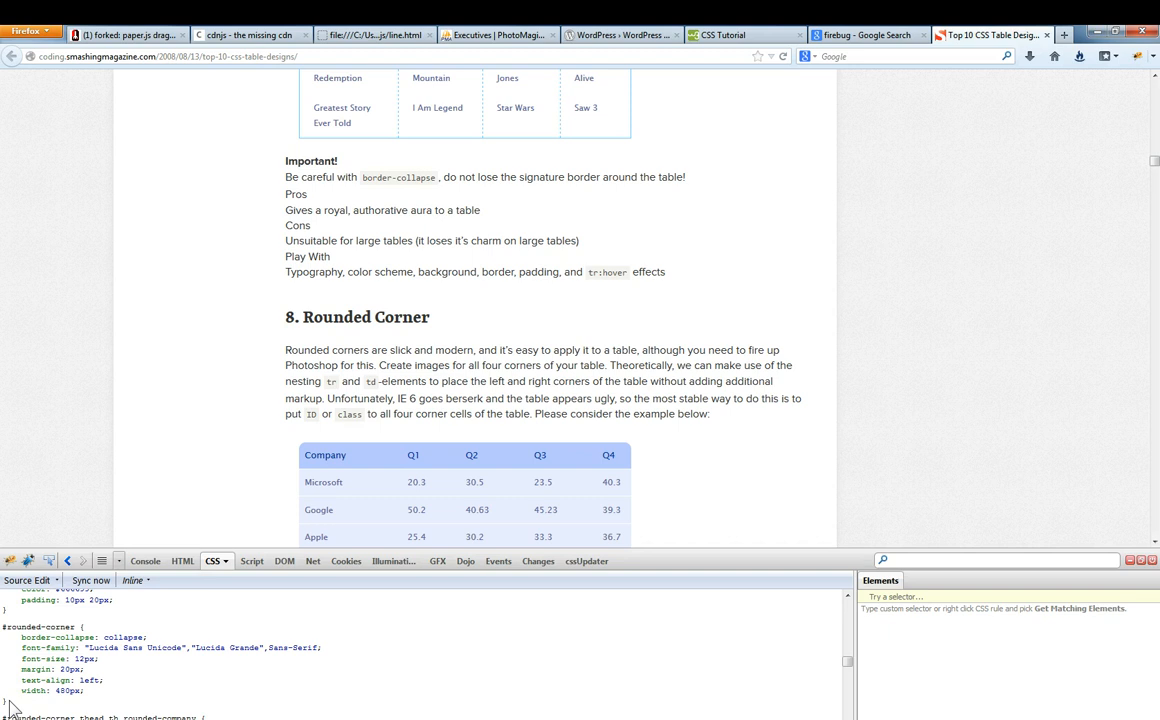
View the thead th.rounded-company background-image rule and the table#rounded-corner markup in Firebug
{"action": "scroll", "scroll_direction": "down", "scroll_amount": 3}
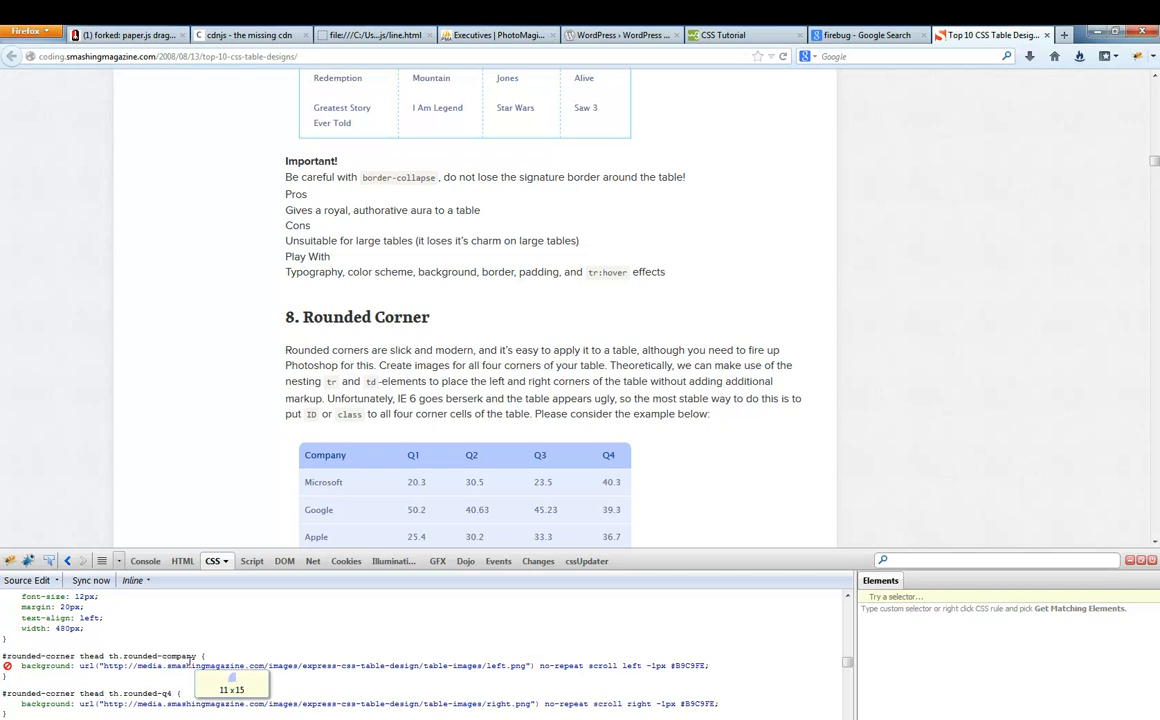
{"action": "left_click", "coordinate": [182, 560]}
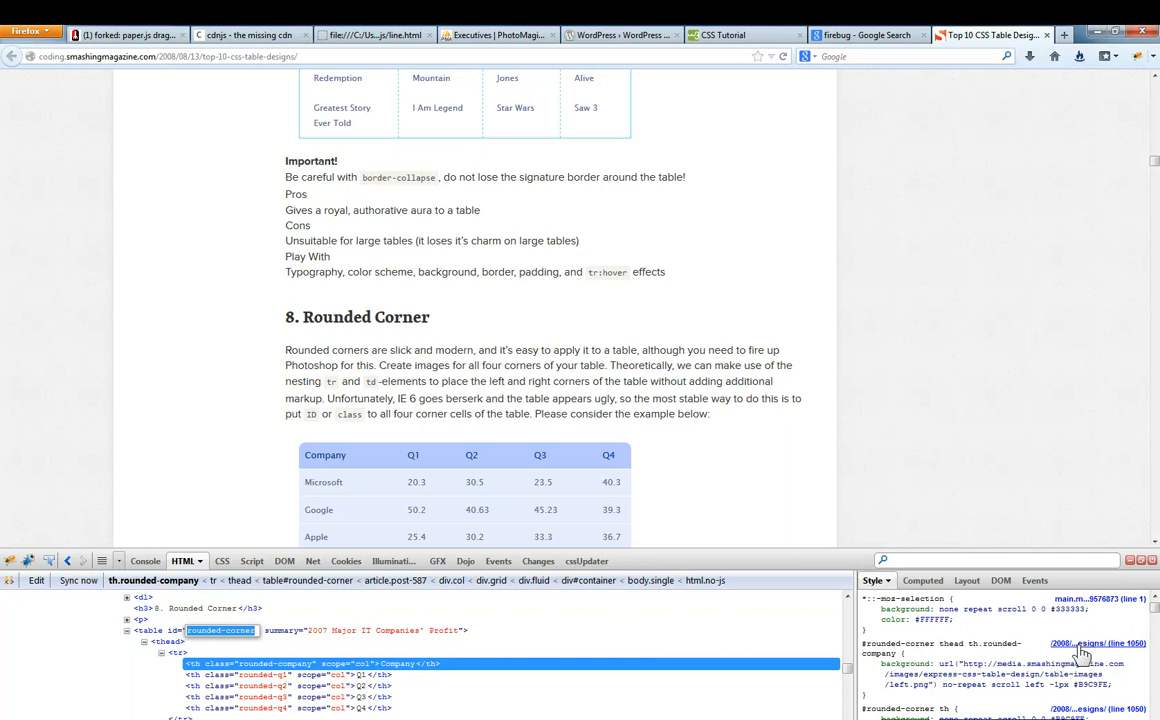
{"action": "right_click", "coordinate": [1080, 650]}
{"action": "type", "text": "wget"}
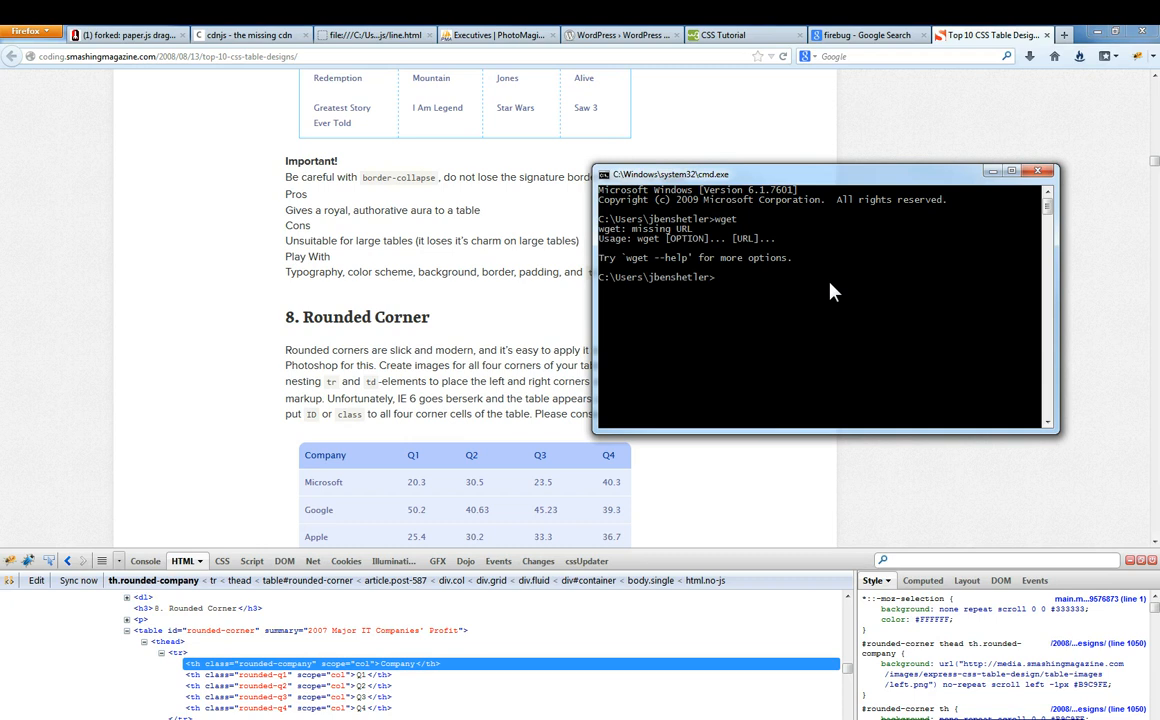
In cmd, cd to \temp and run wget on the top-10-css-table-designs article URL, then find the rounded-corner rule
{"action": "type", "text": "cd \\temp"}
{"action": "type", "text": "wget"}
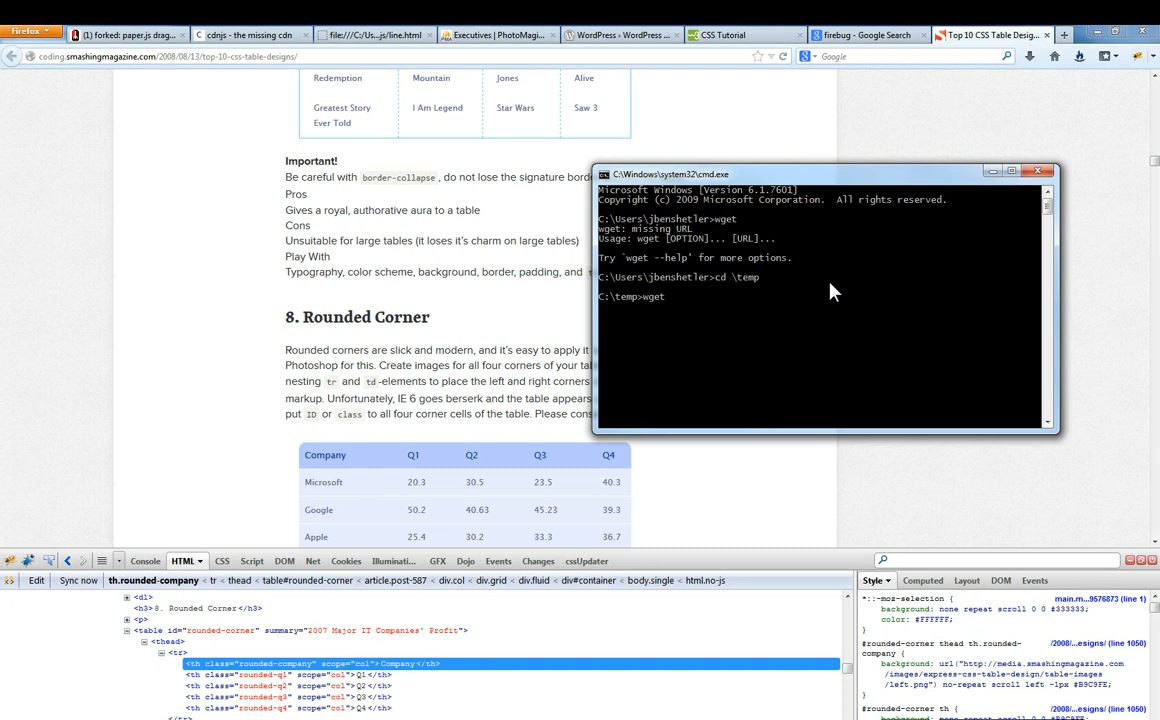
{"action": "type", "text": "http://coding.smashingmagazine.com/2008/08/13/top-10-css-table-designs/"}
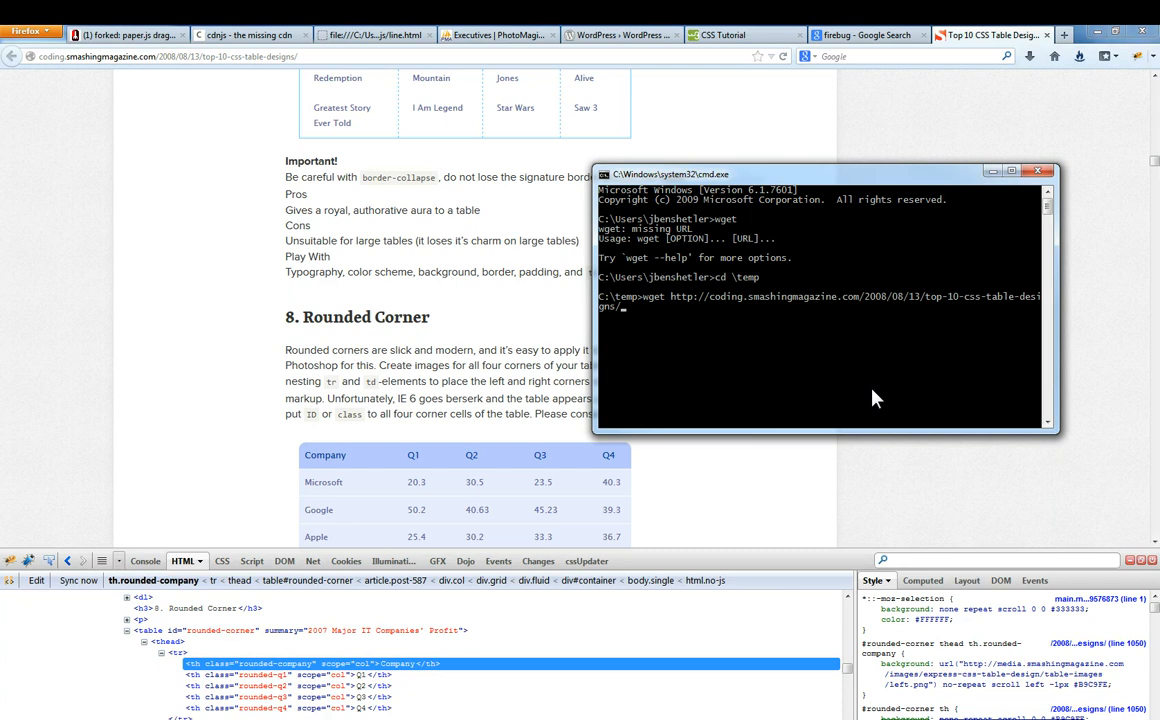
{"action": "left_click", "coordinate": [1036, 170]}
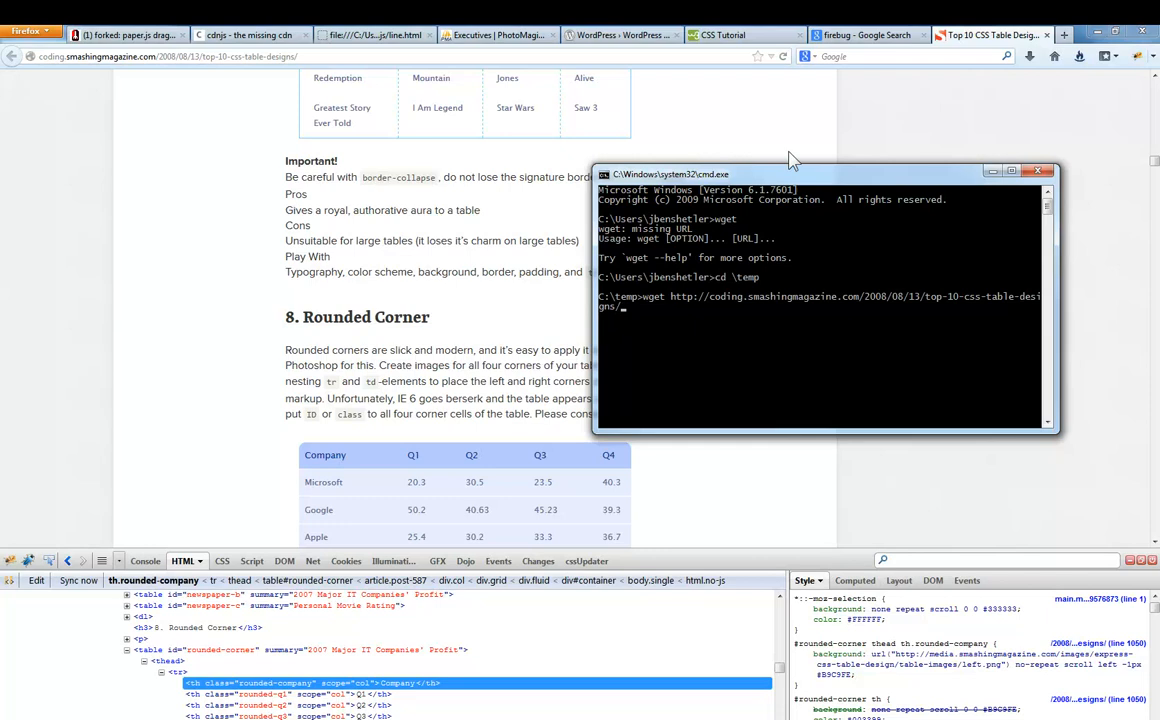
{"action": "type", "text": "rounded-cor"}
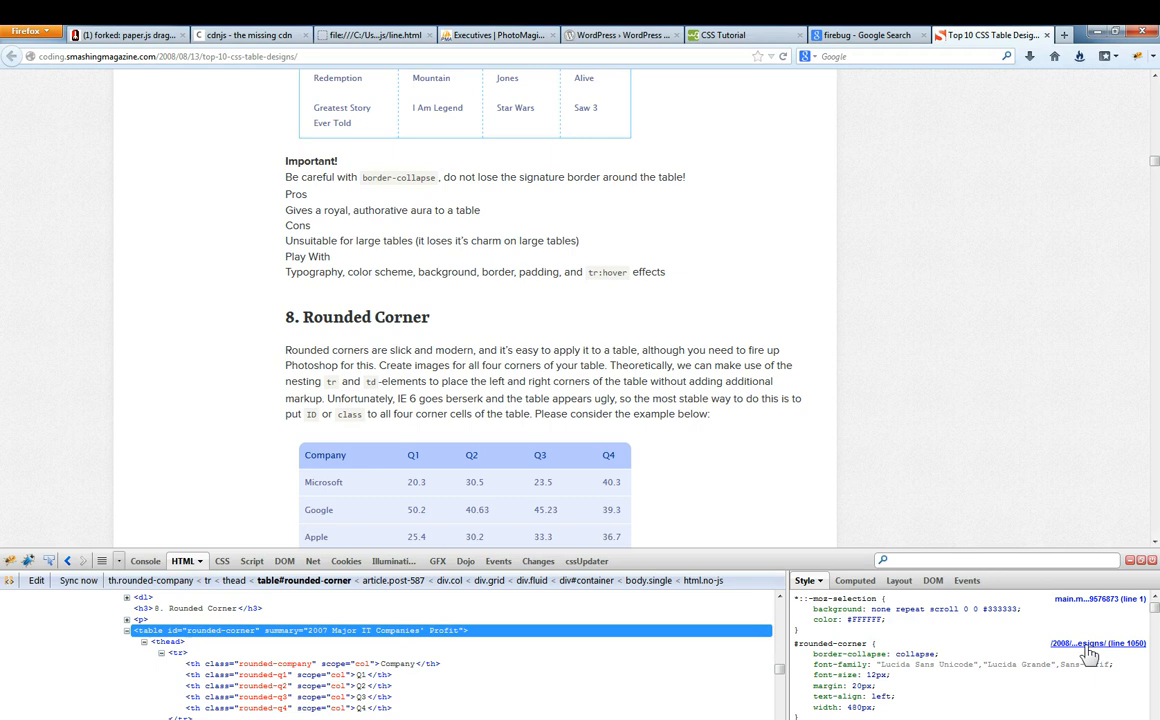
Open the stylesheet holding the #rounded-corner rules: collapsed borders, Lucida Sans, left-aligned, 480px wide
{"action": "left_click", "coordinate": [212, 560]}
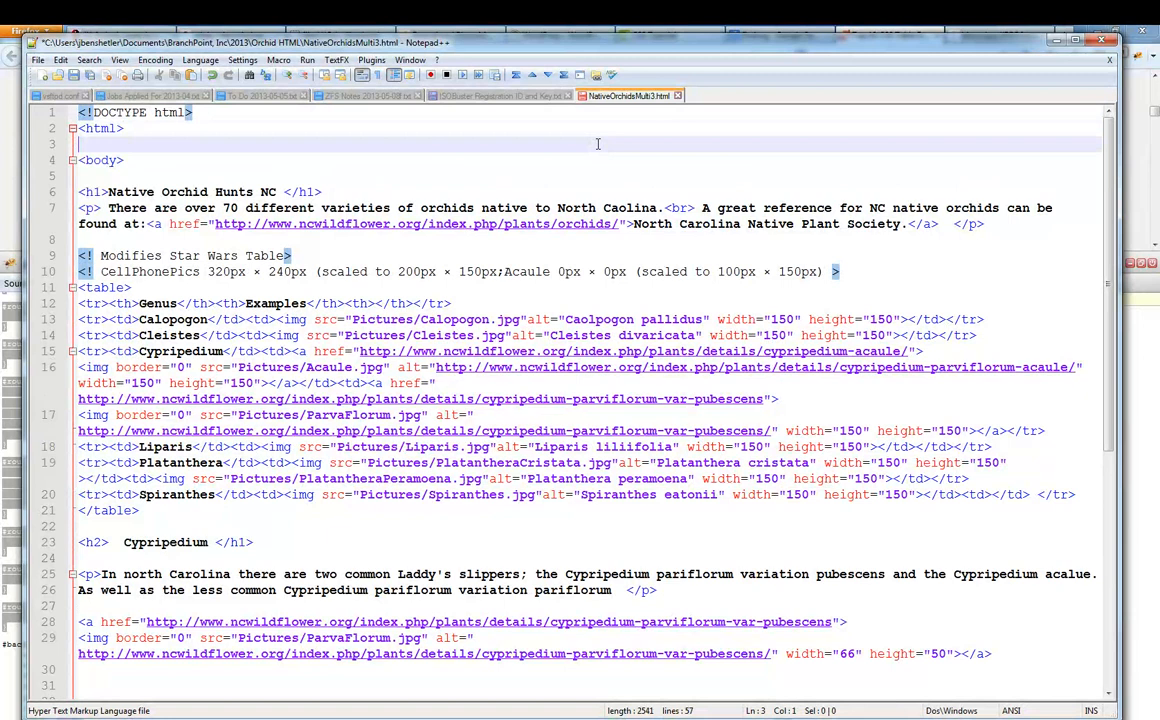
Add a <head> section with a style block above <body> in the orchid HTML page
{"action": "type", "text": "<head>"}
{"action": "type", "text": "</s"}
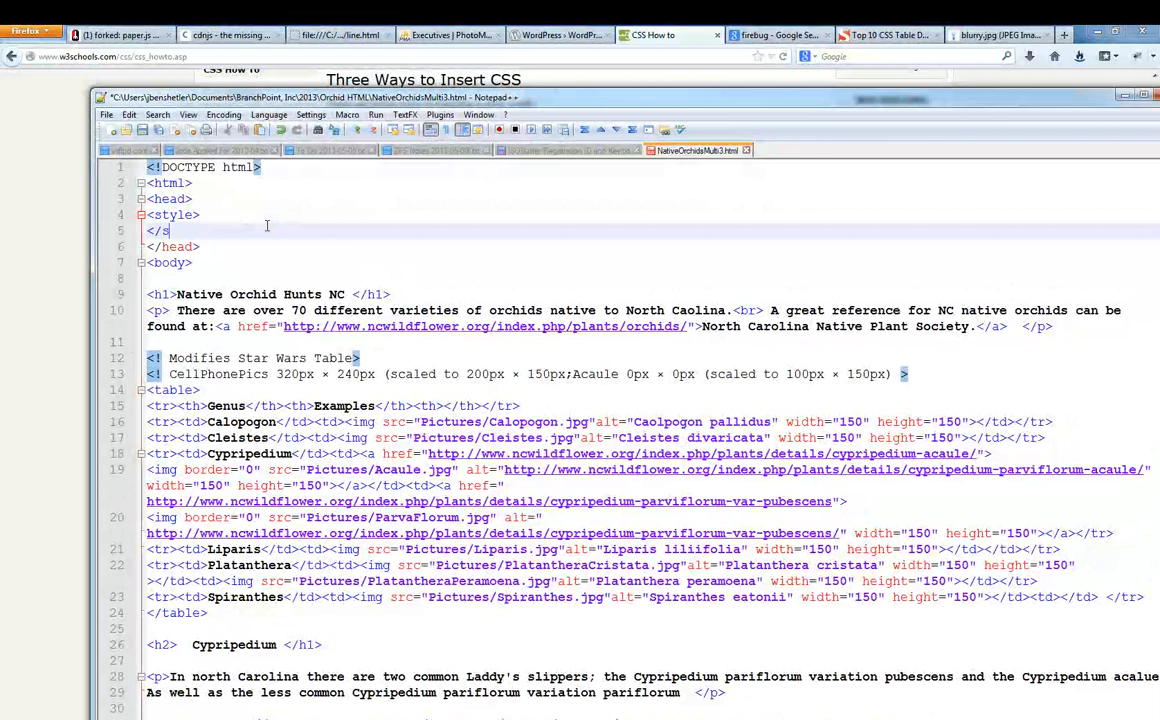
{"action": "scroll", "scroll_direction": "down", "scroll_amount": 3}
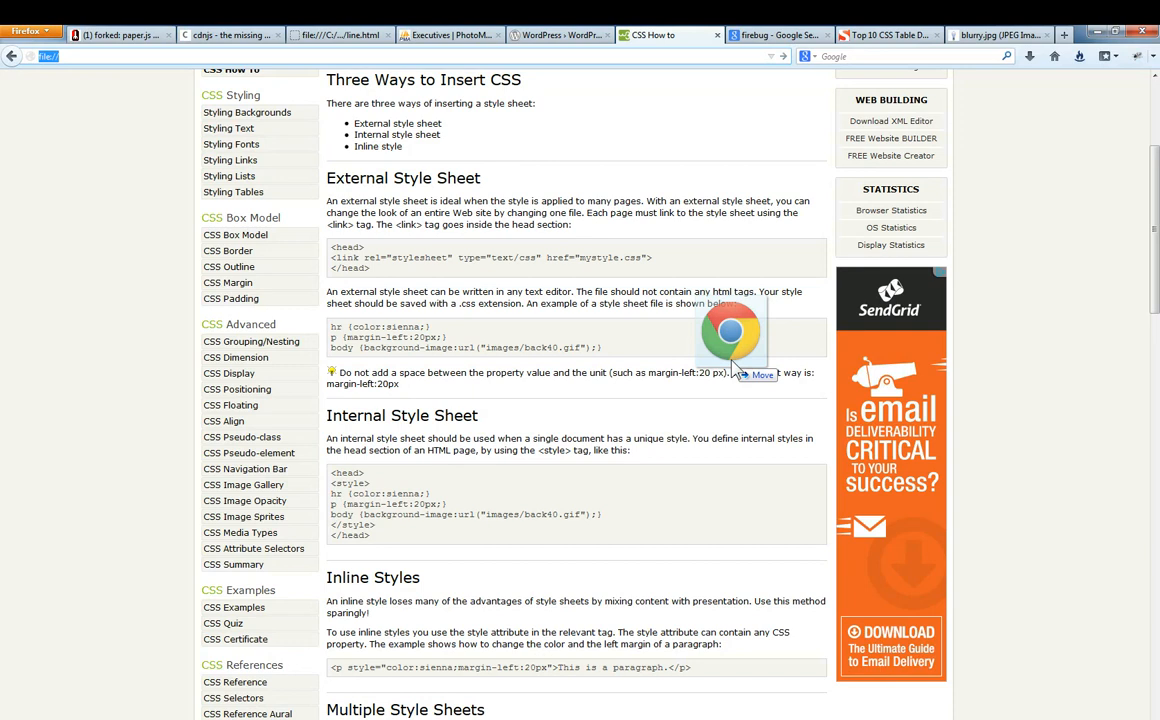
{"action": "left_click", "coordinate": [668, 36]}
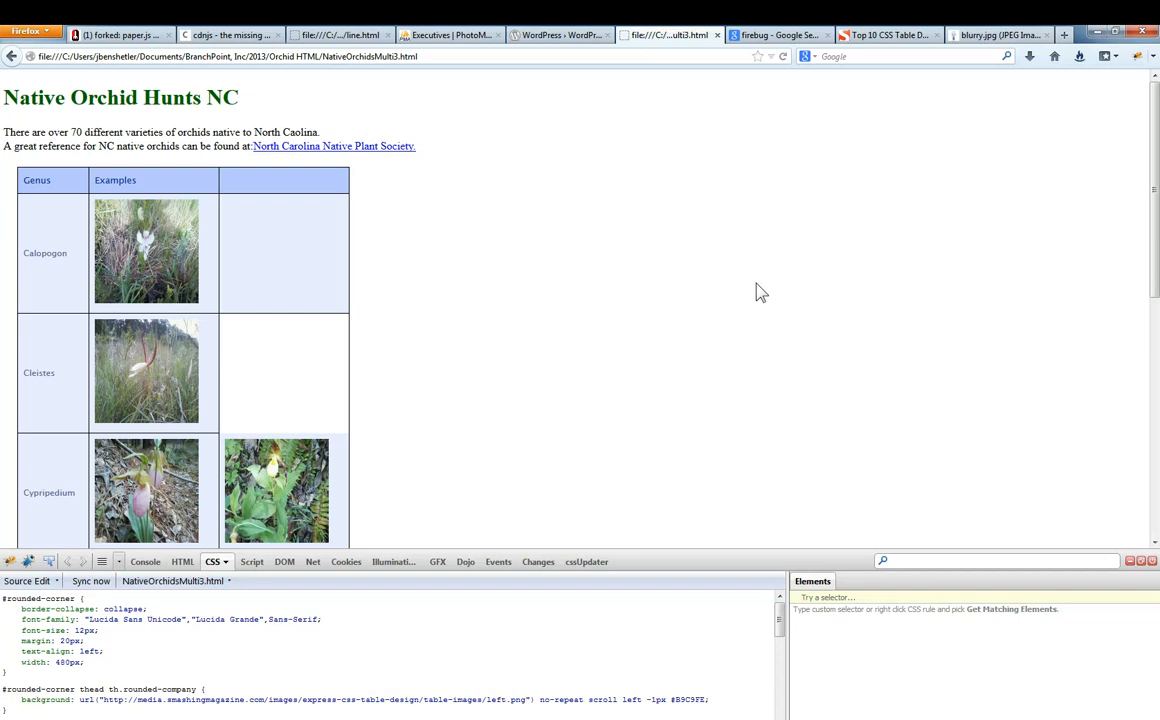
Scroll the orchid page down to the Cypripedium, Liparis and Platanthera photo rows
{"action": "scroll", "scroll_direction": "down", "scroll_amount": 3}
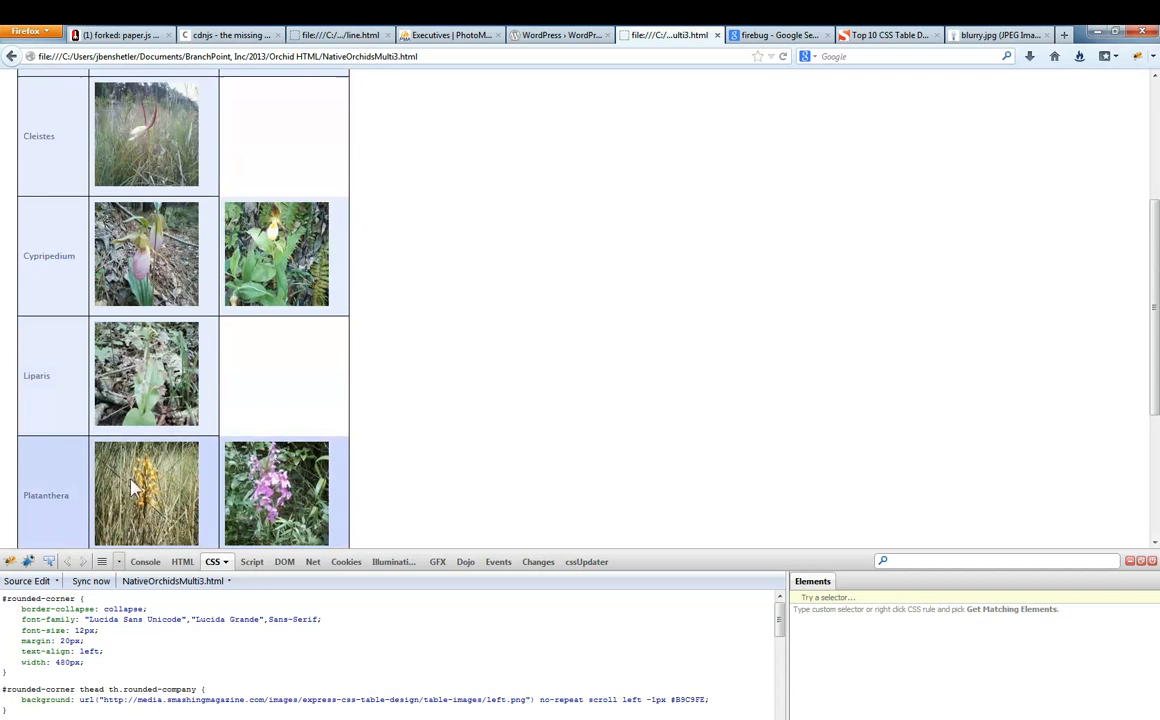